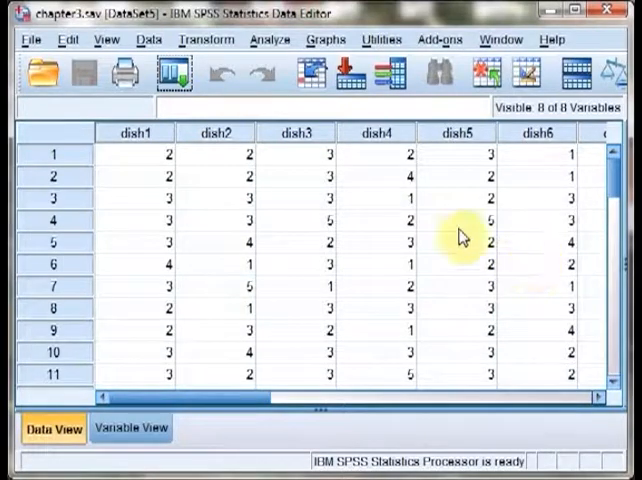
mouse_move(283, 198)
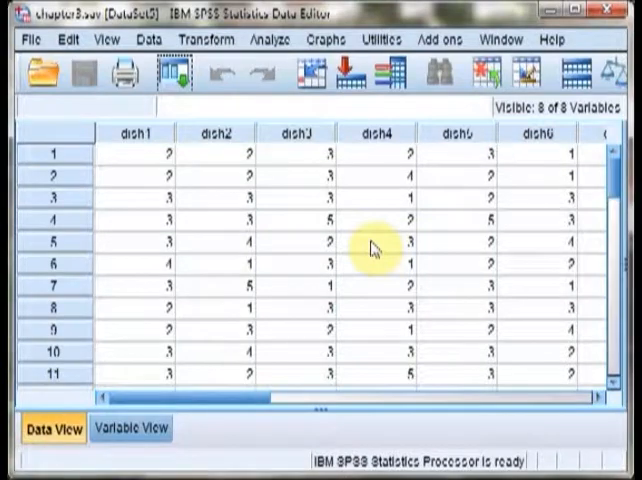
mouse_move(390, 238)
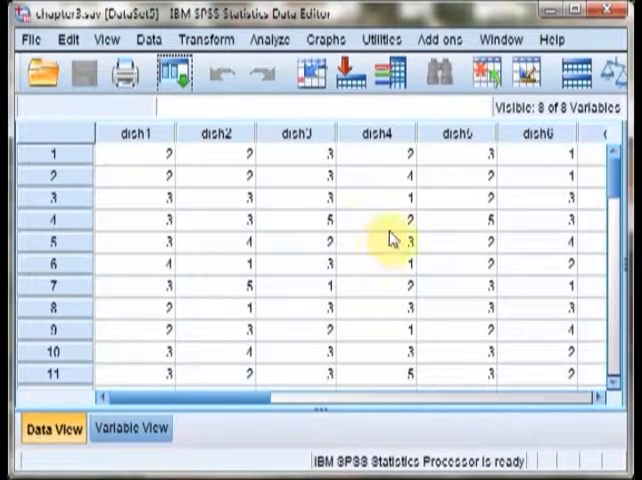
mouse_move(385, 188)
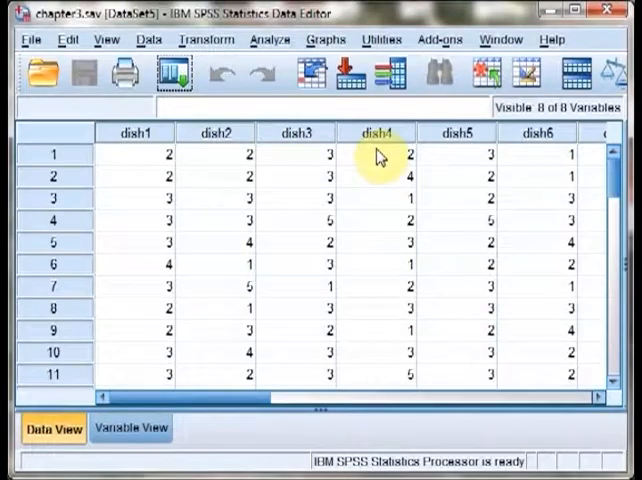
mouse_move(377, 137)
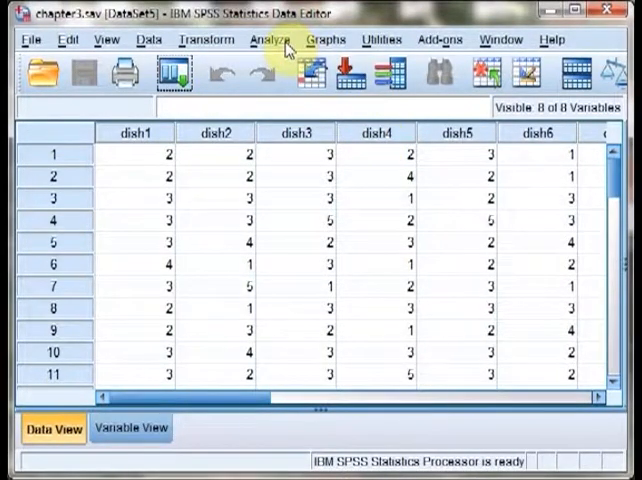
Step: Start a Frequencies analysis with frequency tables off and dish1–dish8 as variables
left_click(270, 39)
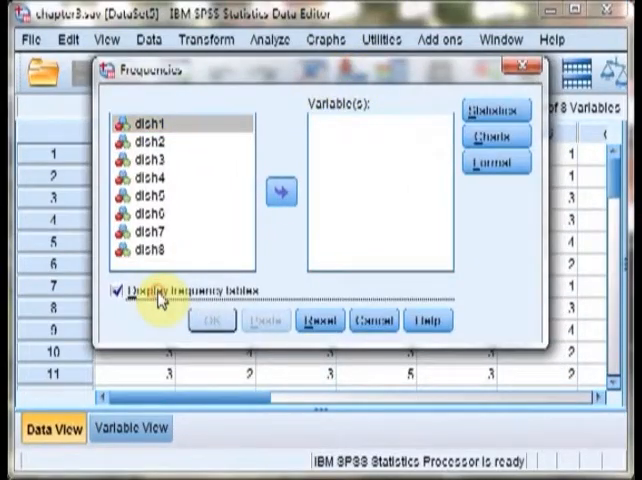
left_click(116, 291)
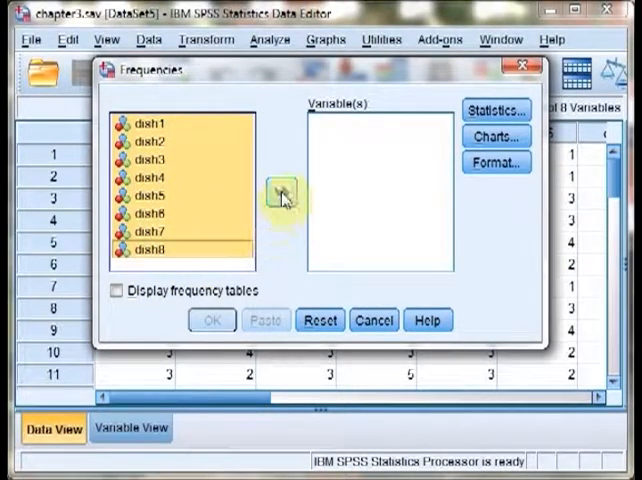
left_click(282, 193)
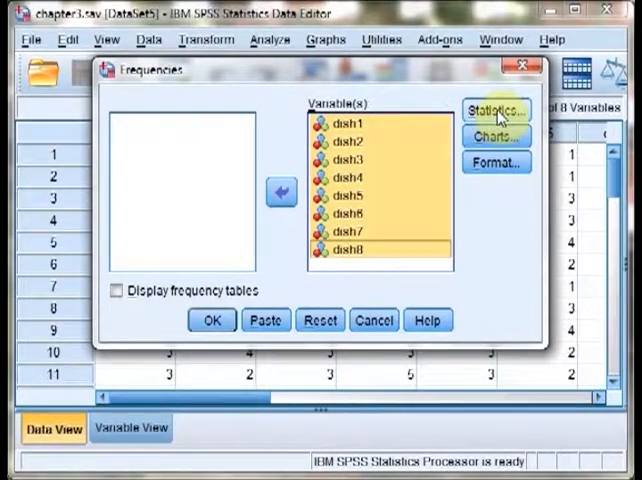
Step: Request mean, median, mode, standard deviation, variance and range as Frequencies statistics
left_click(495, 110)
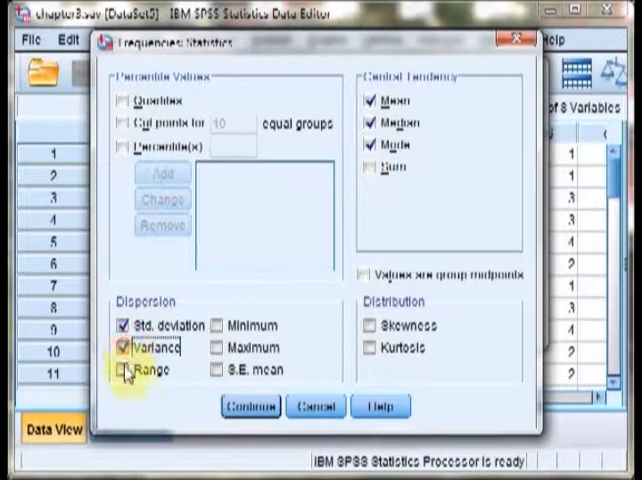
left_click(119, 369)
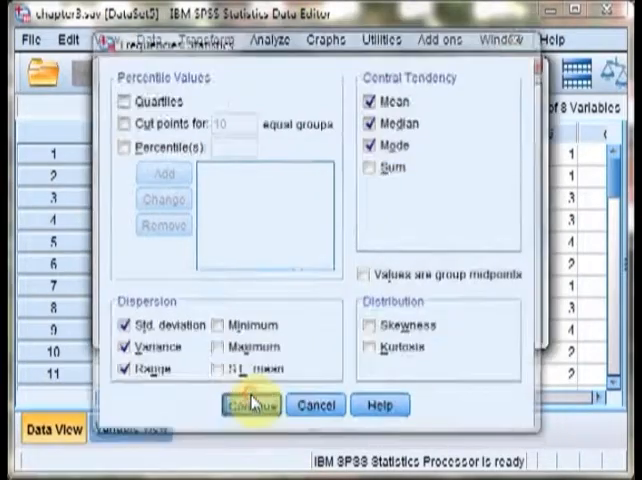
left_click(249, 404)
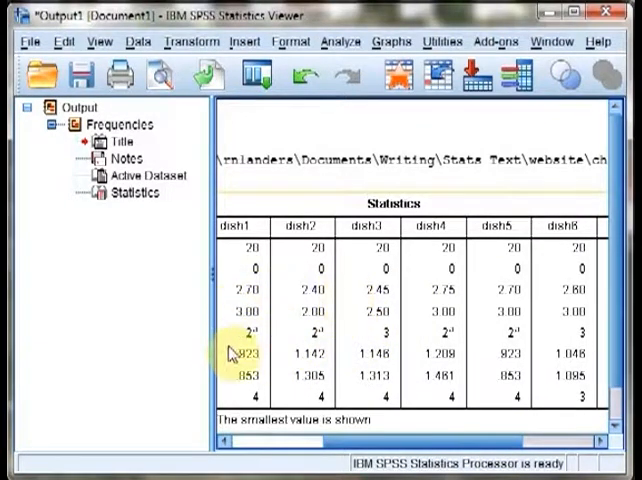
mouse_move(278, 345)
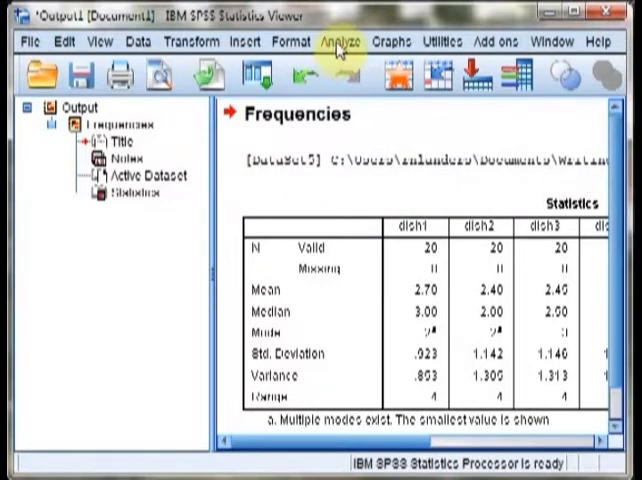
Step: Run Descriptives on dish1–dish8 with mean, standard deviation, variance and range options
left_click(337, 42)
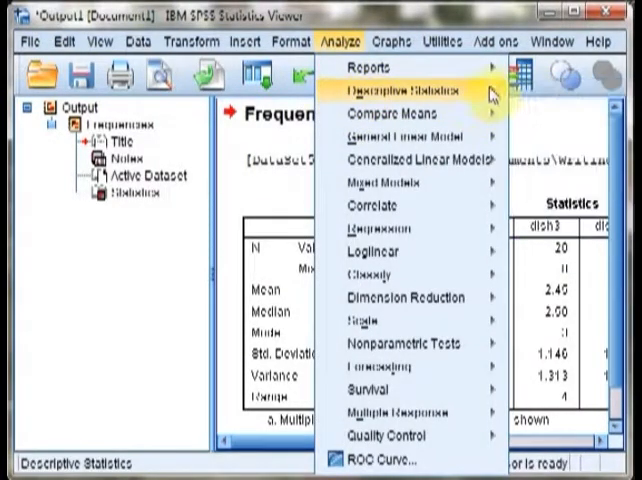
left_click(395, 88)
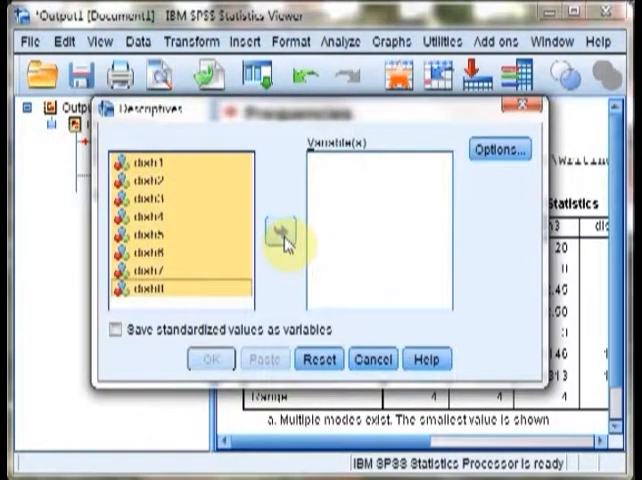
left_click(281, 231)
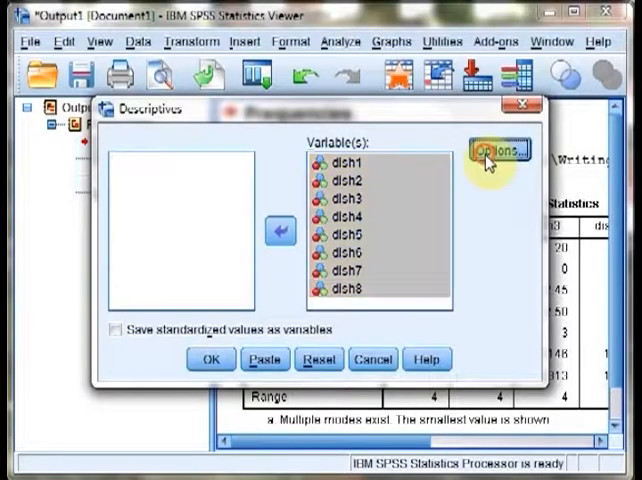
left_click(497, 148)
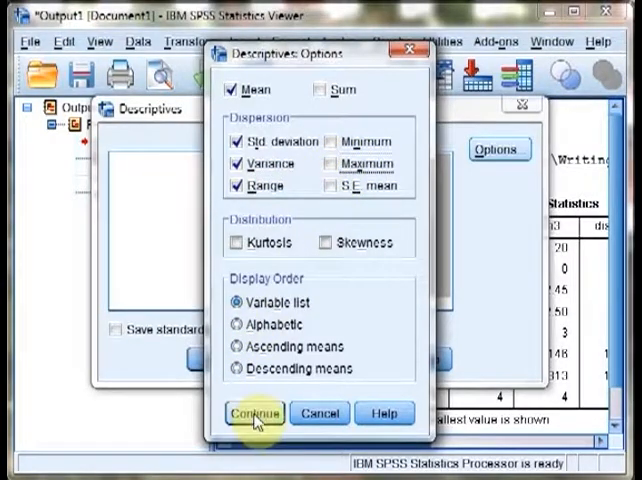
left_click(253, 412)
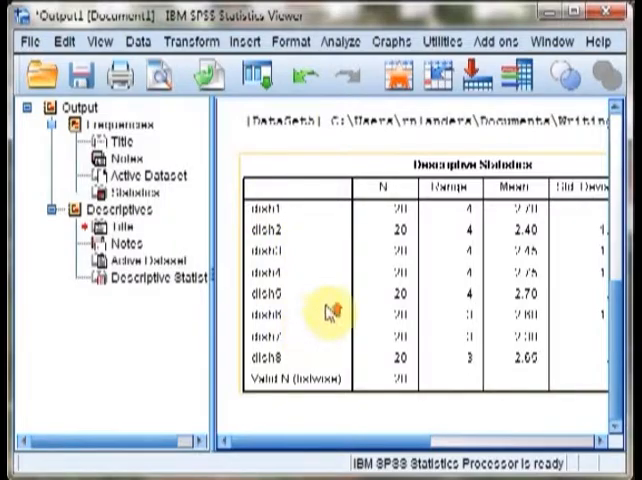
mouse_move(460, 308)
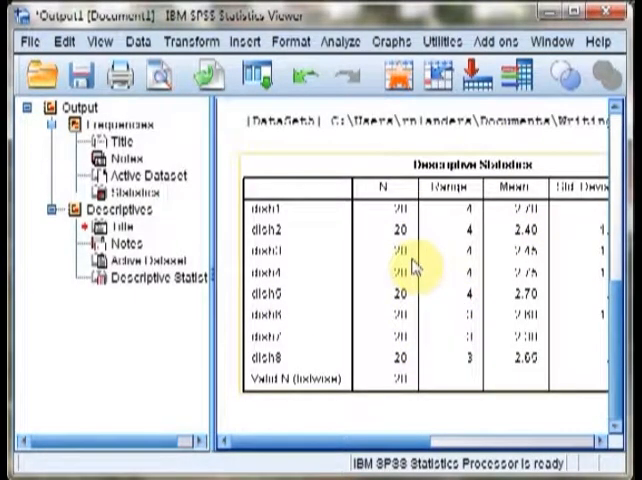
mouse_move(418, 263)
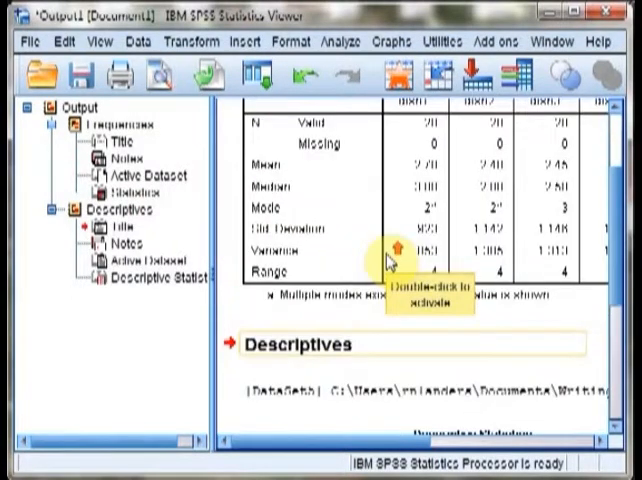
scroll("down", 3)
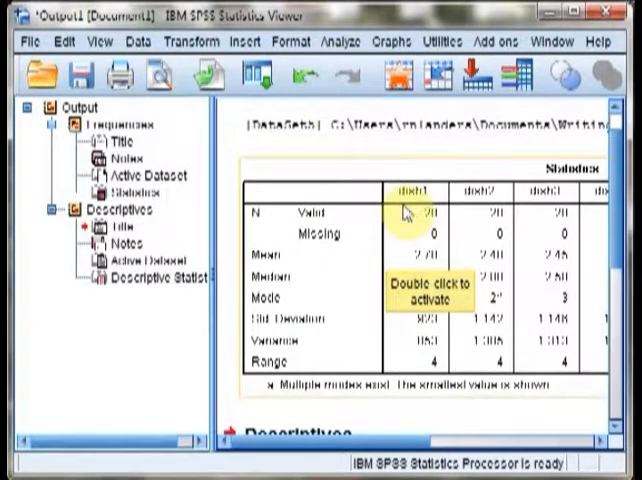